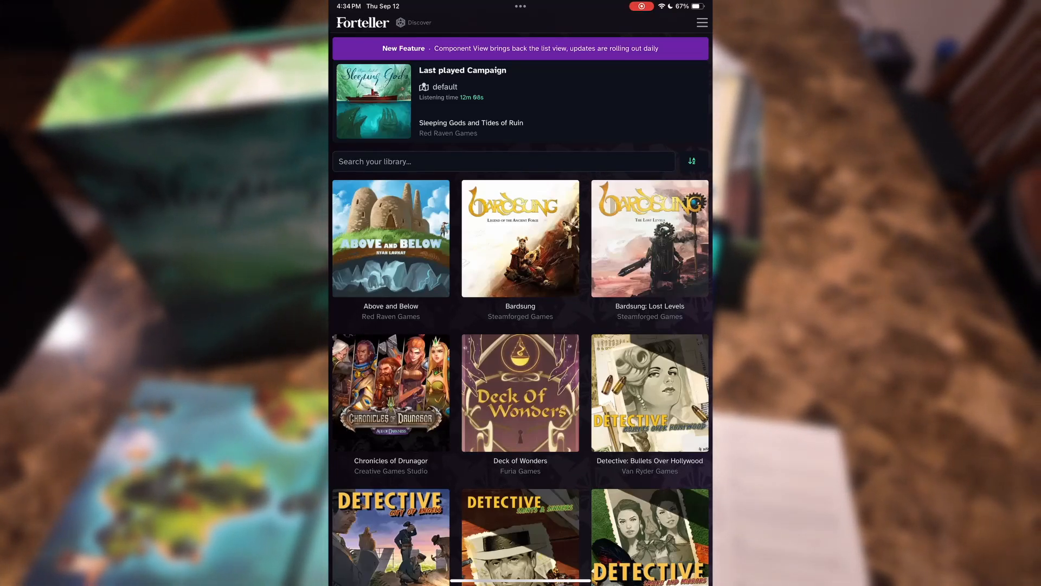
Launch the Sleeping Gods campaign from the Last played area.
click(373, 100)
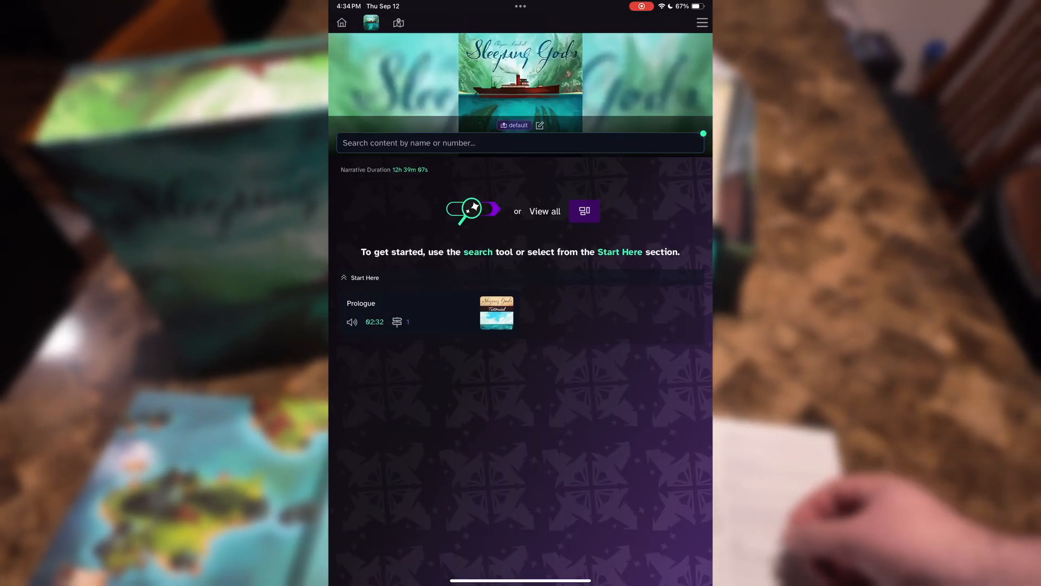
click(519, 143)
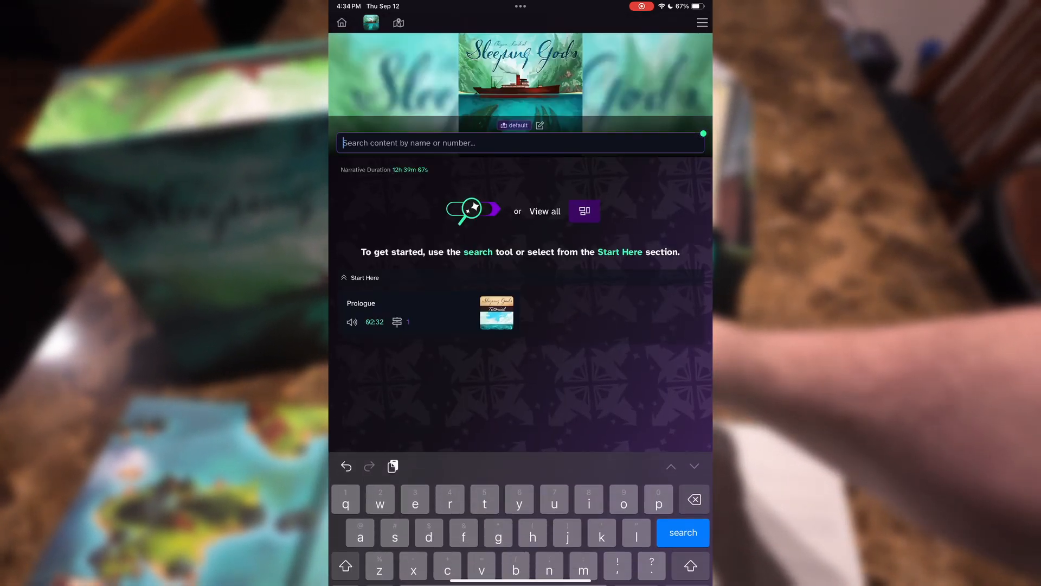
text(43)
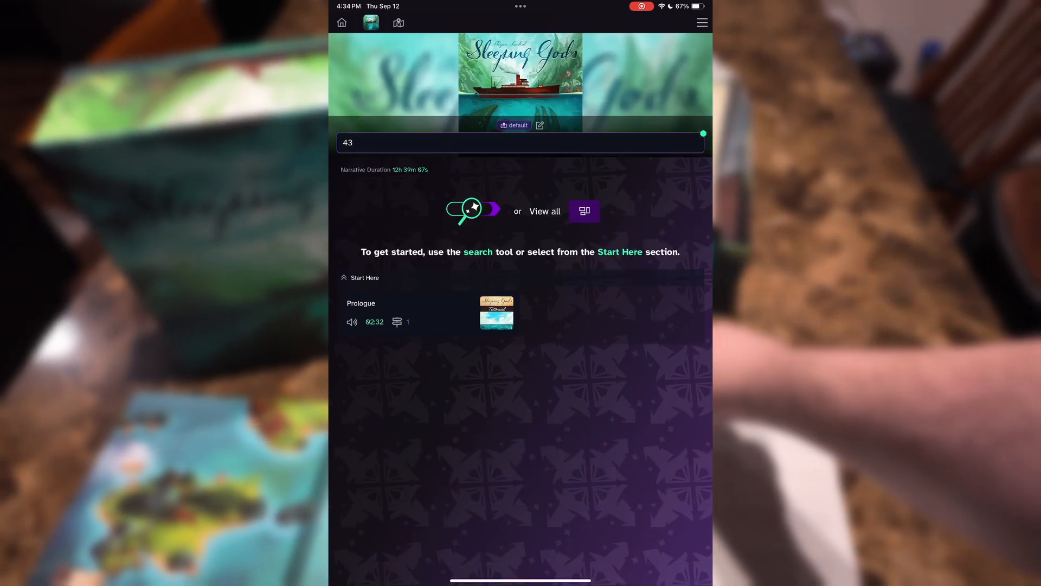
click(583, 210)
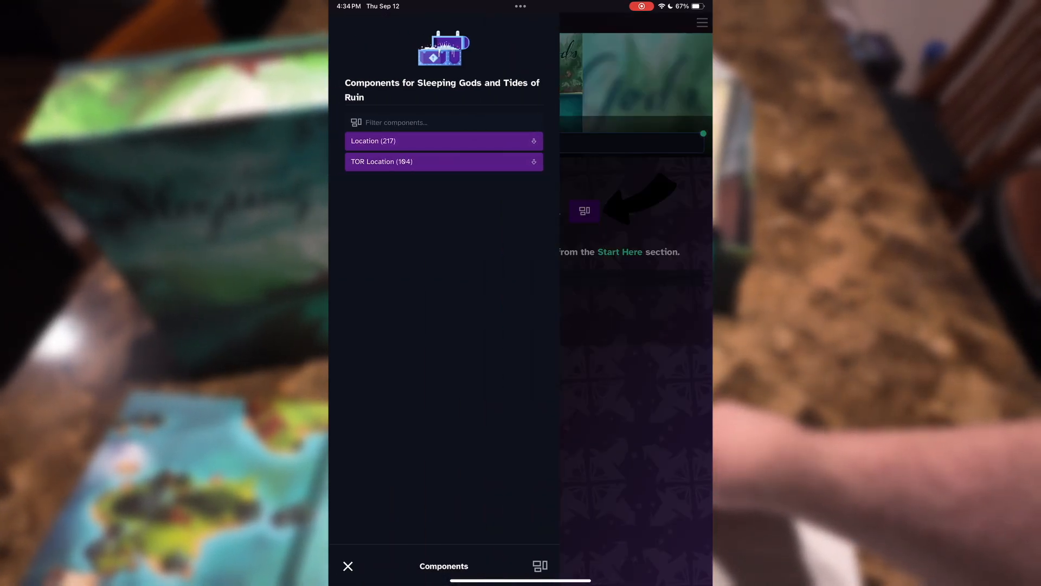
click(347, 567)
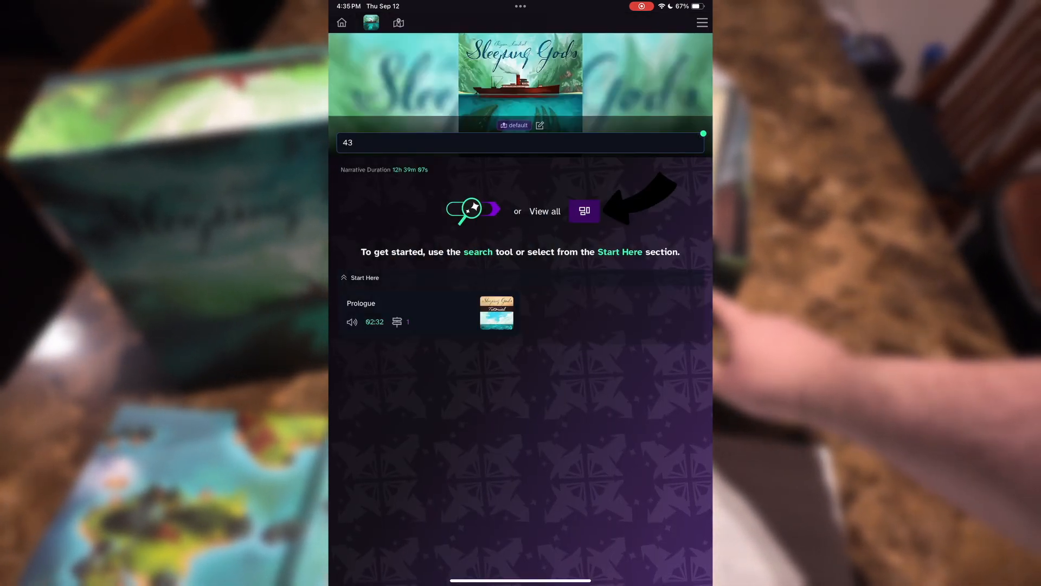
click(497, 312)
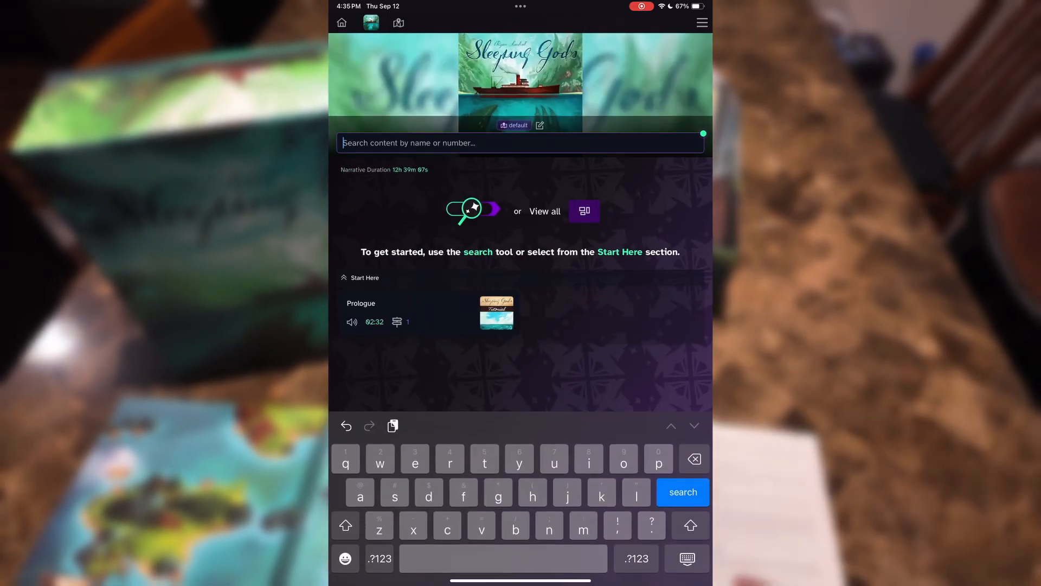
Filter the components list for 43 and choose Location 43.
text(43)
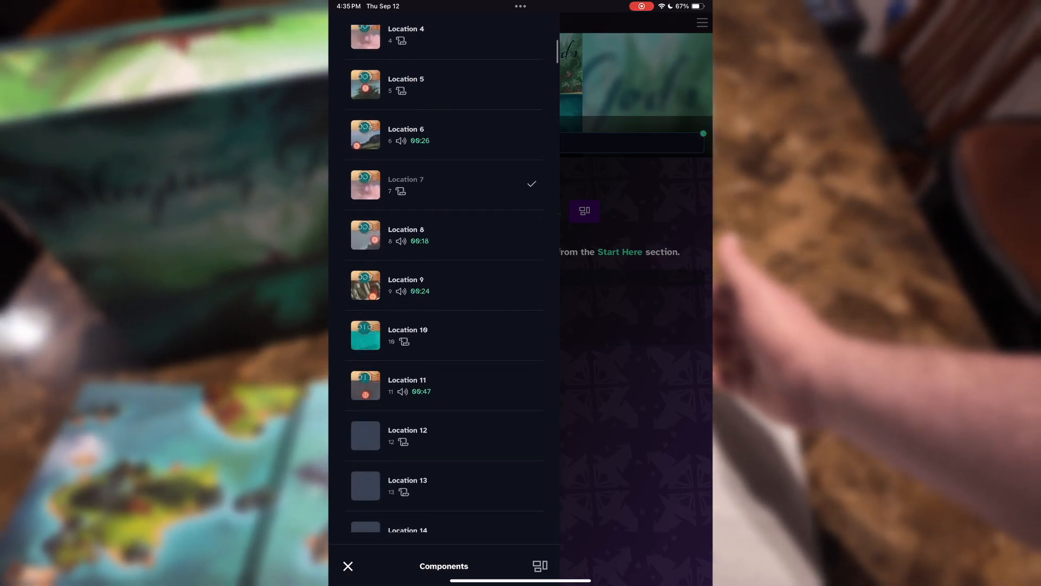
scroll(down, 3)
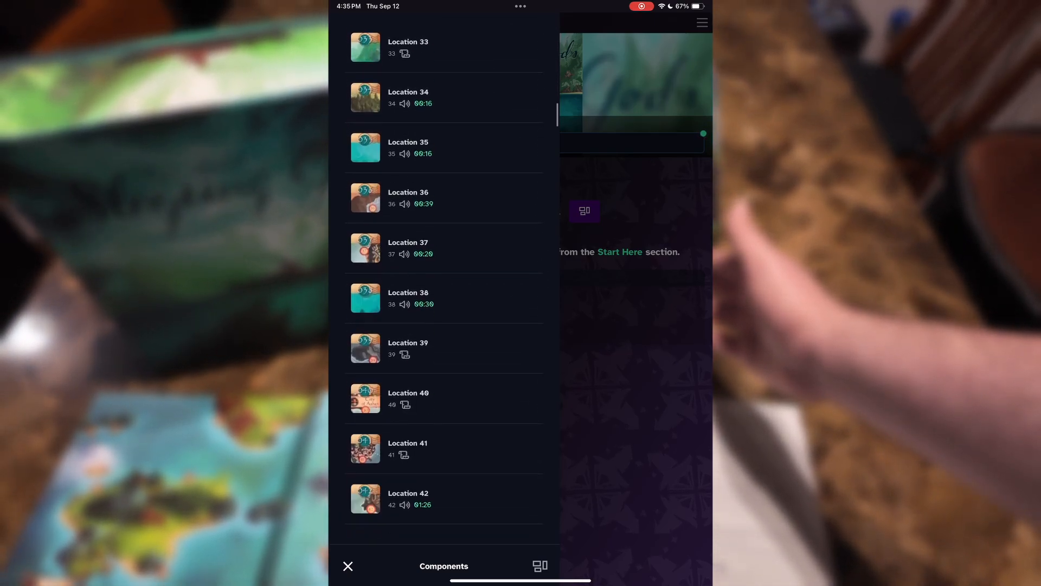
scroll(down, 3)
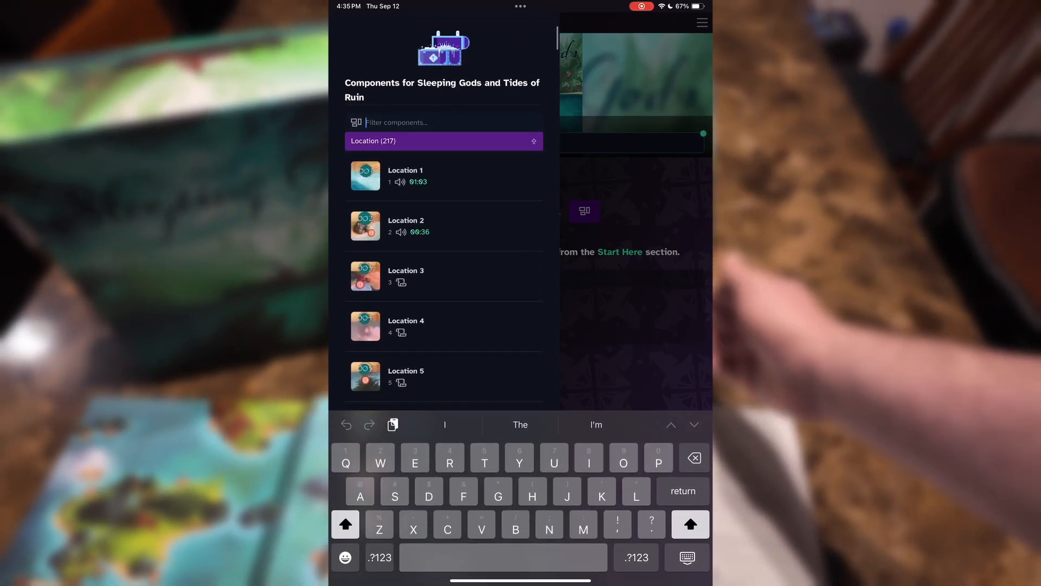
text(43)
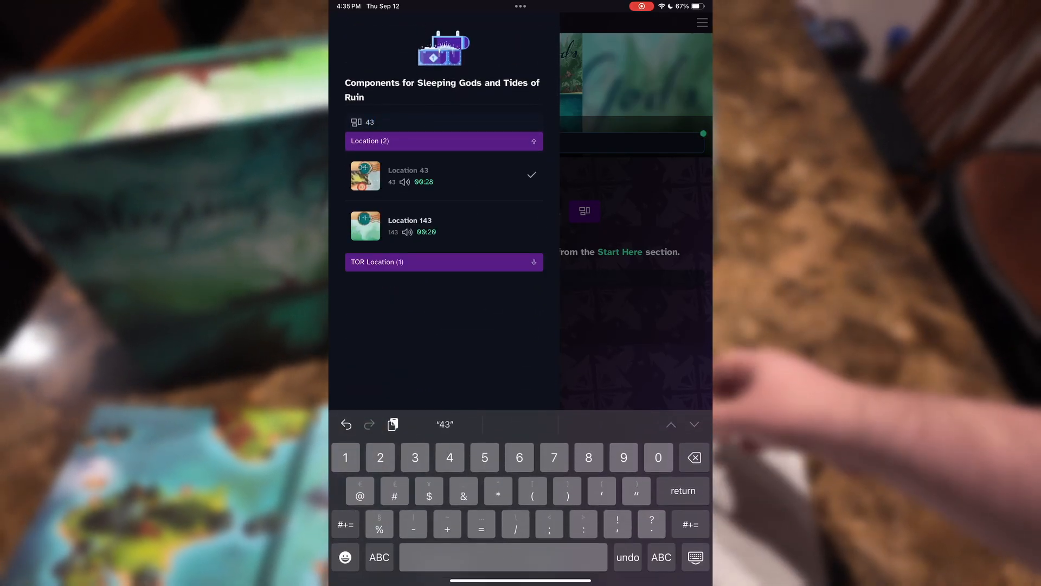
click(408, 176)
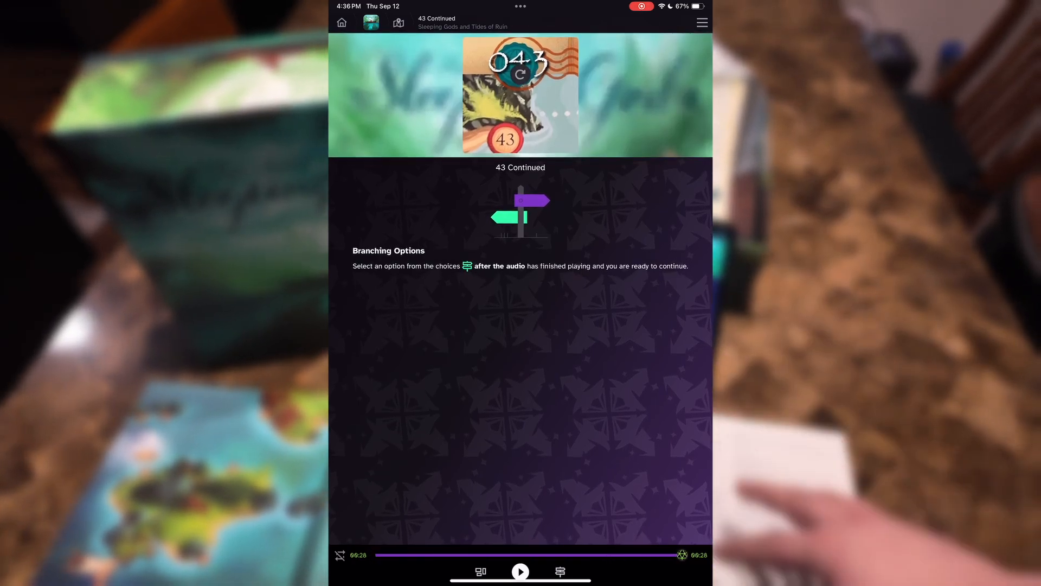
Reveal 43 Continued's choices: fight COMBAT 67 or run back to the ship.
click(557, 570)
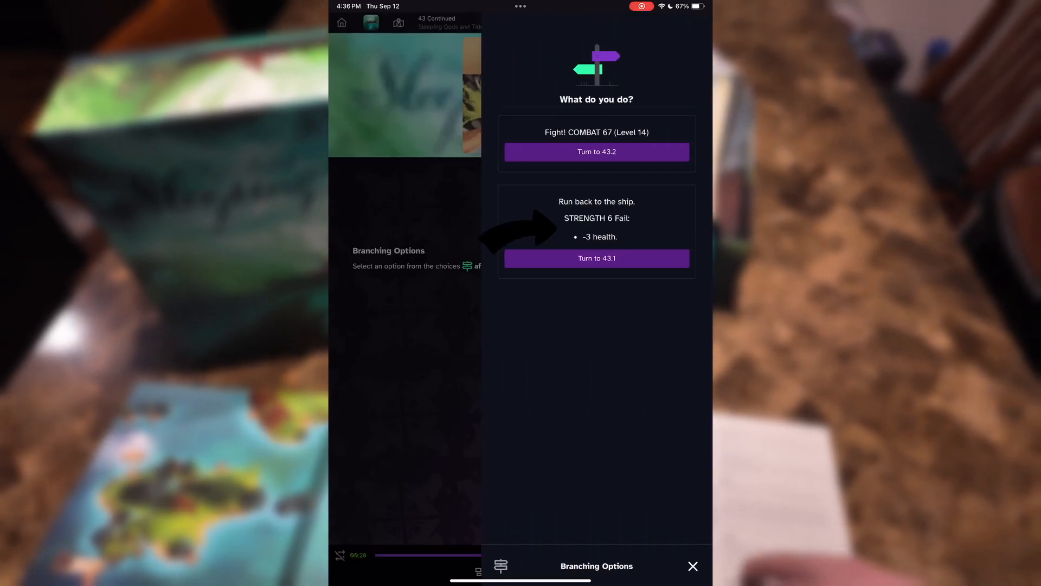